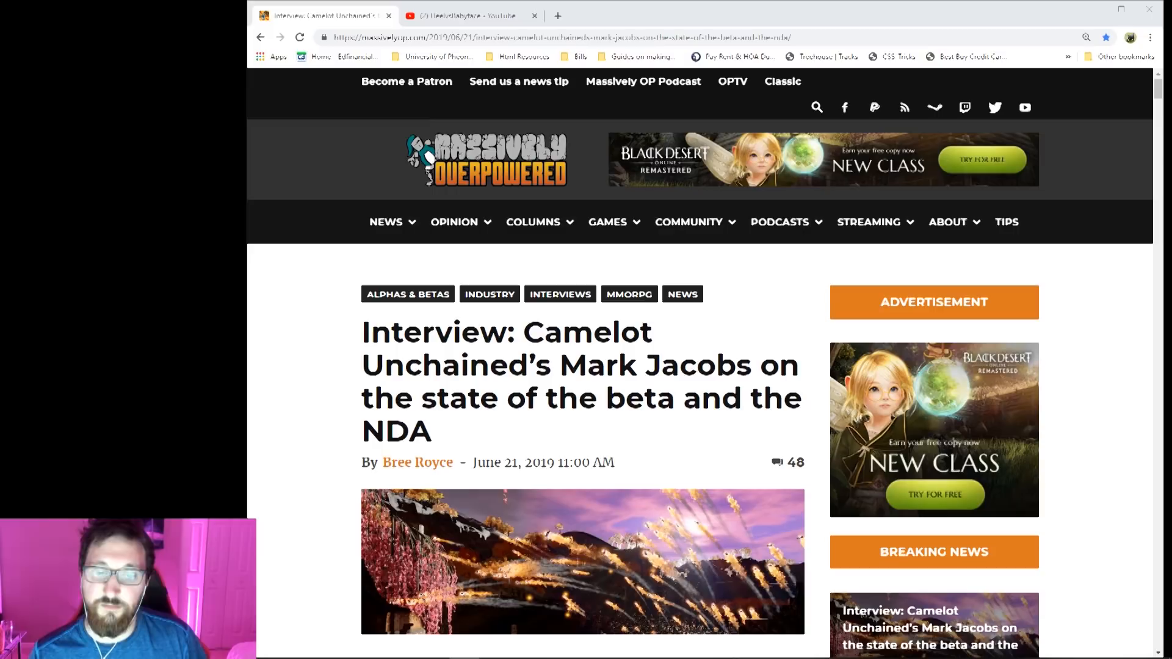
{"action": "scroll", "scroll_direction": "down", "scroll_amount": 3}
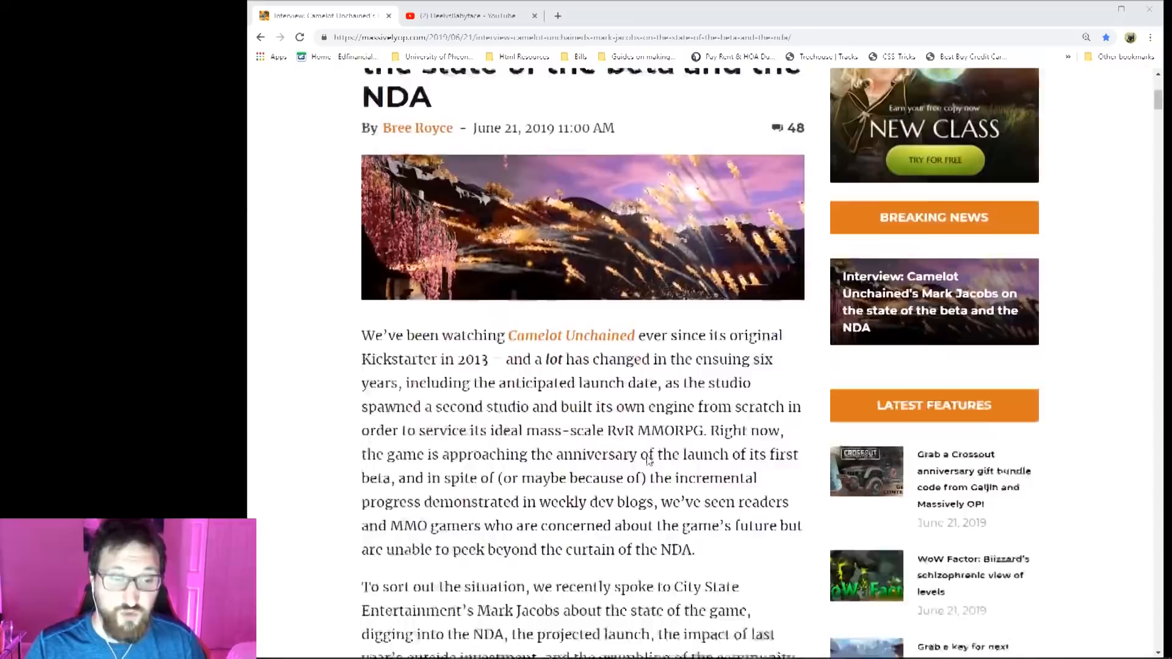
{"action": "scroll", "scroll_direction": "down", "scroll_amount": 3}
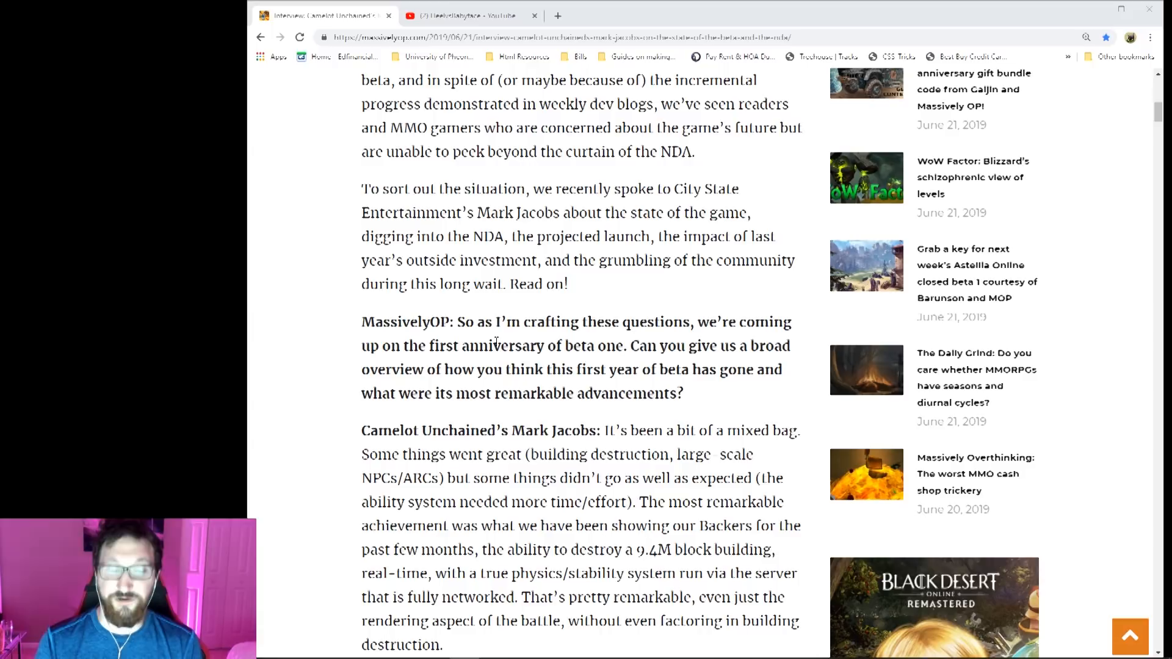
{"action": "scroll", "scroll_direction": "down", "scroll_amount": 3}
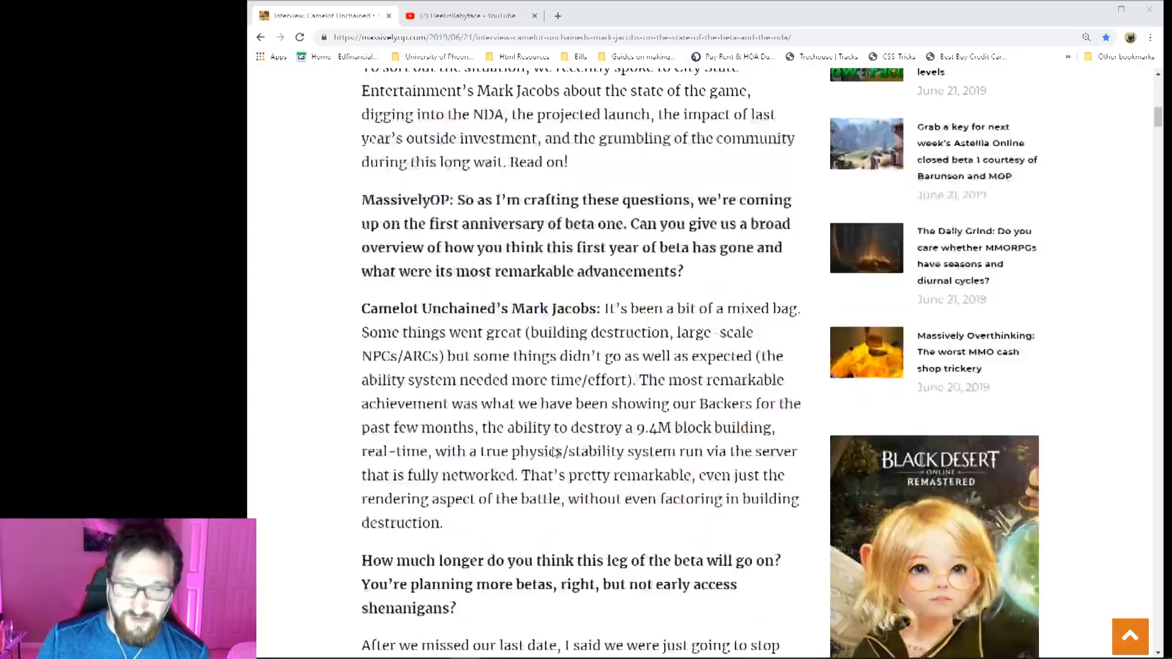
{"action": "scroll", "scroll_direction": "down", "scroll_amount": 3}
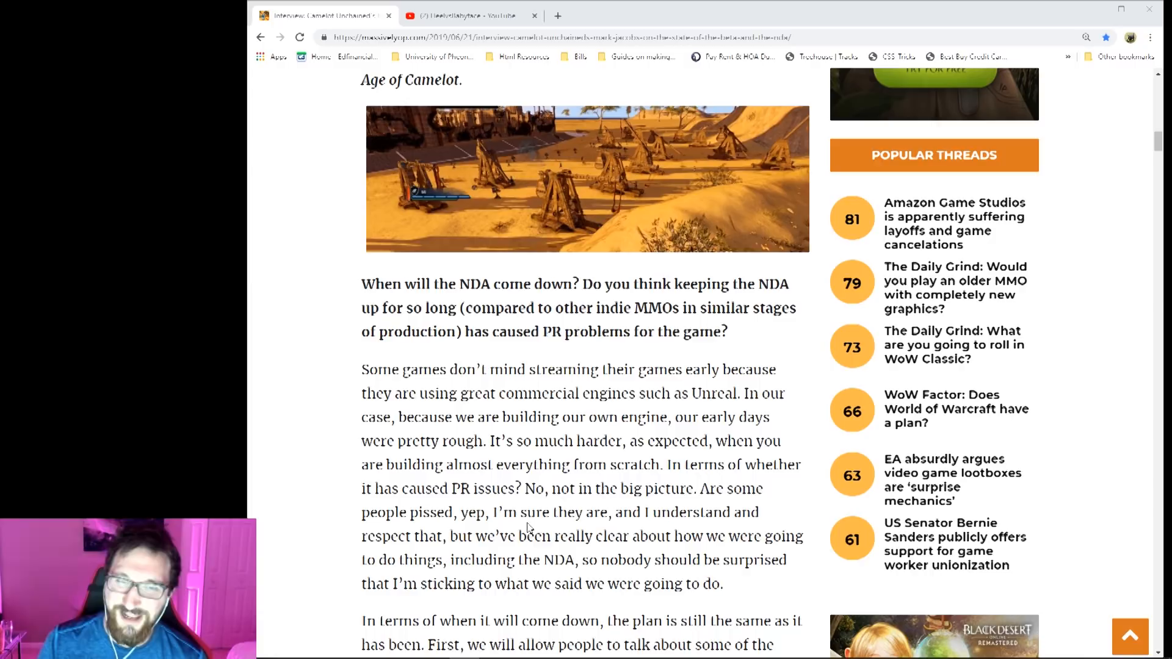
{"action": "scroll", "scroll_direction": "down", "scroll_amount": 3}
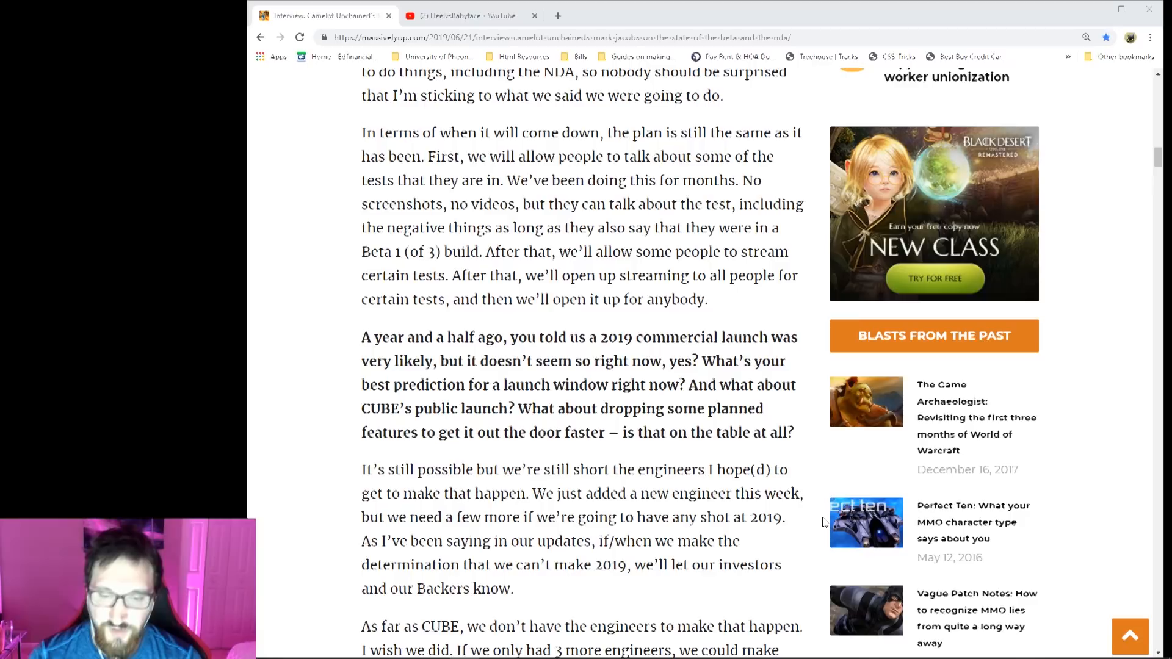
{"action": "scroll", "scroll_direction": "down", "scroll_amount": 3}
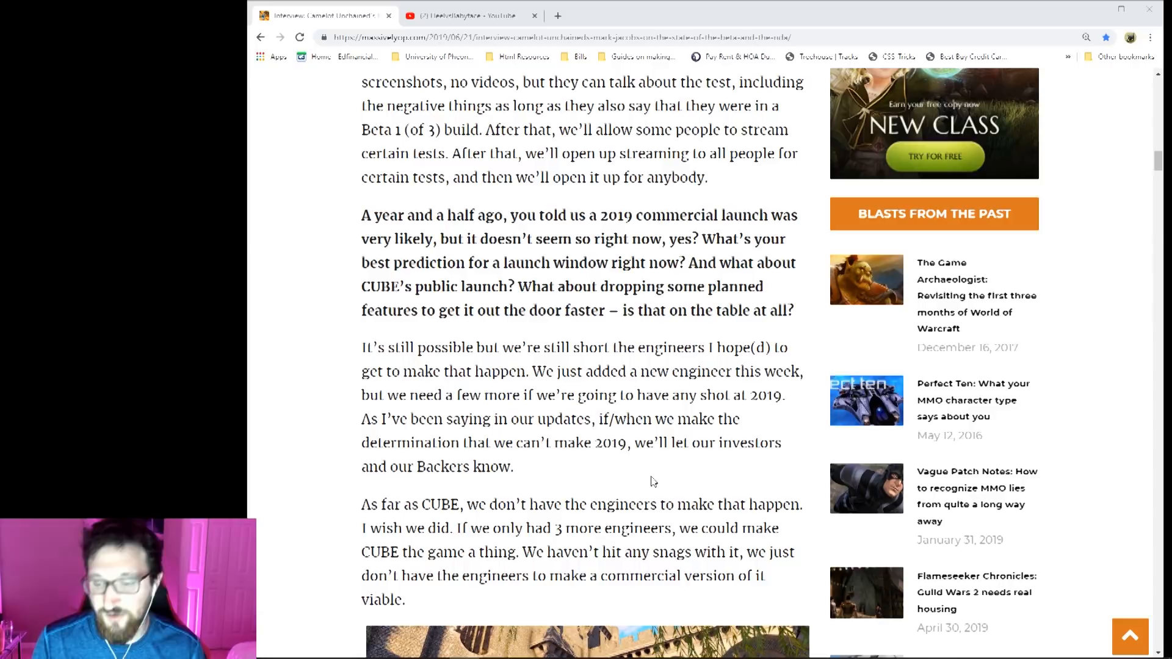
{"action": "scroll", "scroll_direction": "down", "scroll_amount": 3}
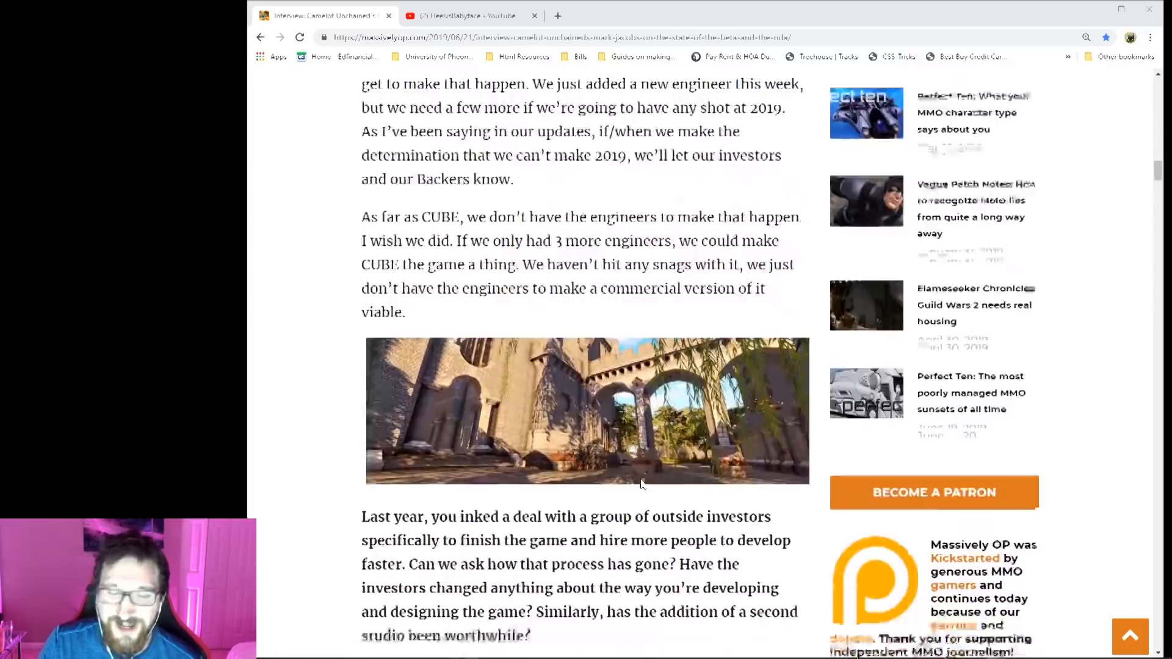
{"action": "scroll", "scroll_direction": "down", "scroll_amount": 3}
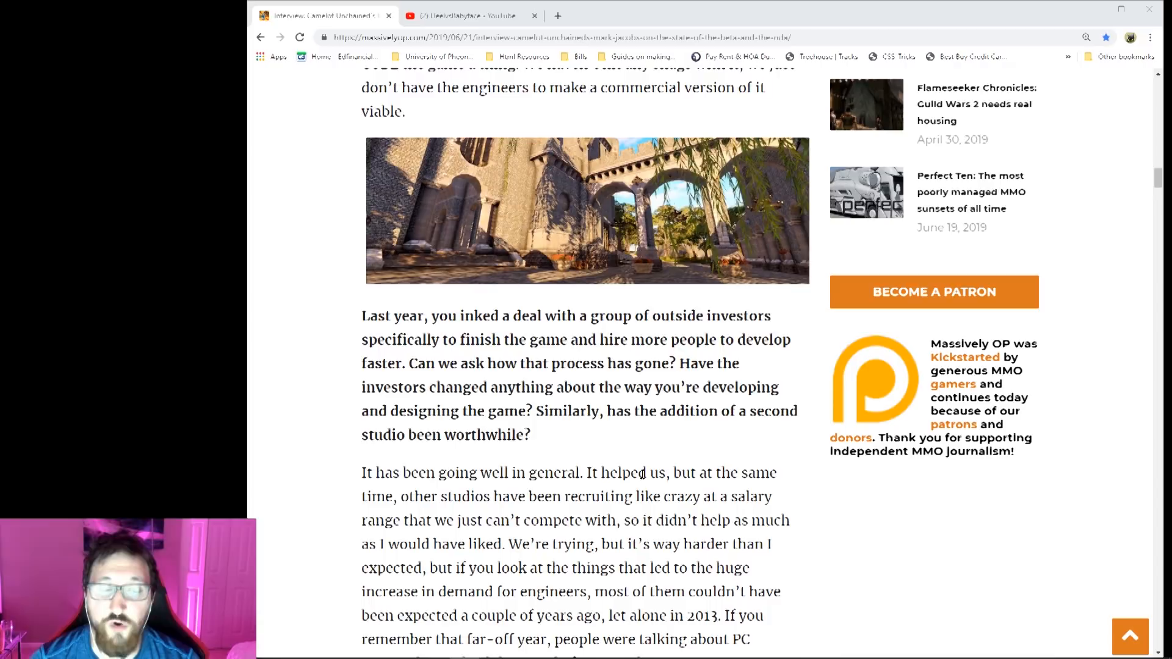
{"action": "scroll", "scroll_direction": "down", "scroll_amount": 3}
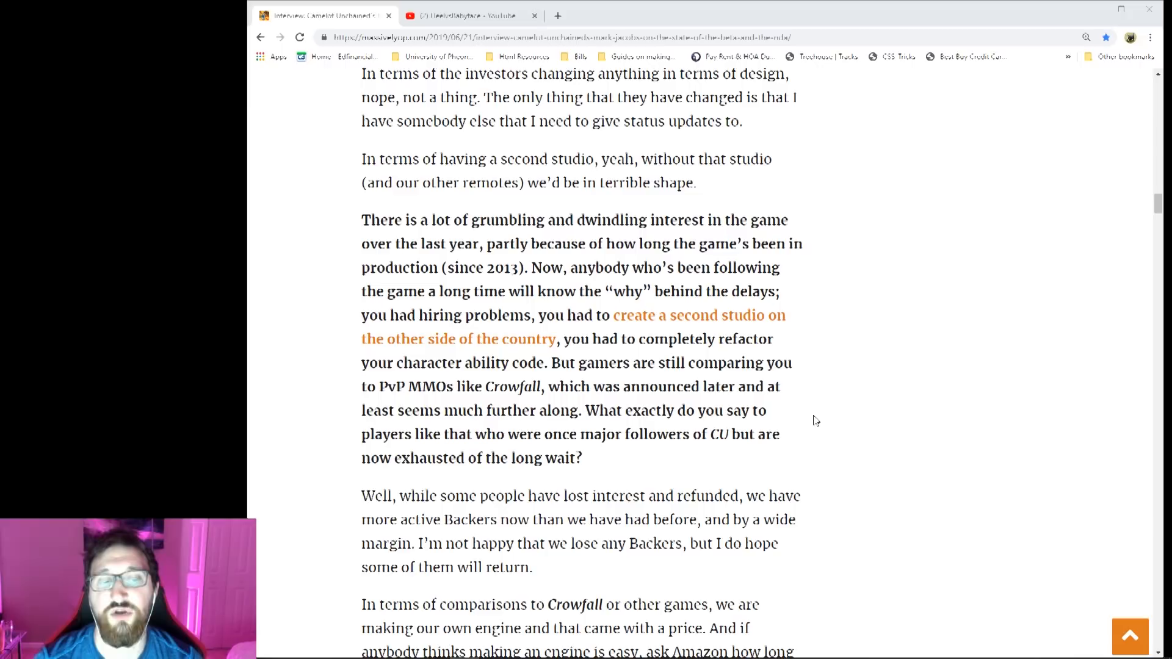
{"action": "scroll", "scroll_direction": "down", "scroll_amount": 3}
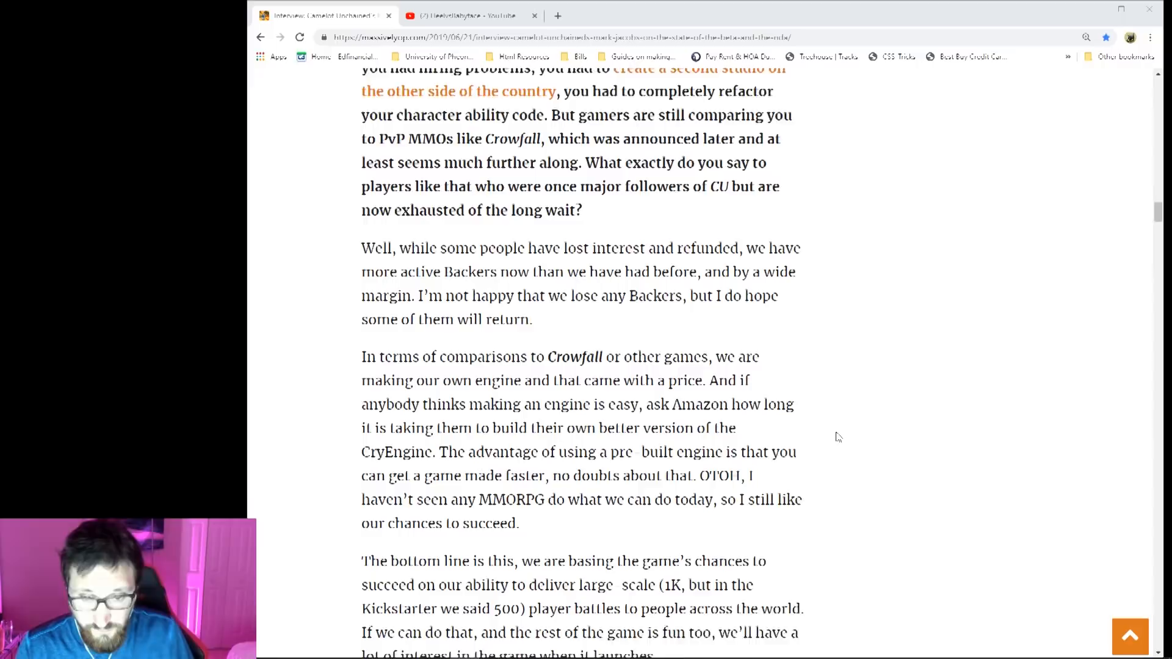
{"action": "scroll", "scroll_direction": "down", "scroll_amount": 3}
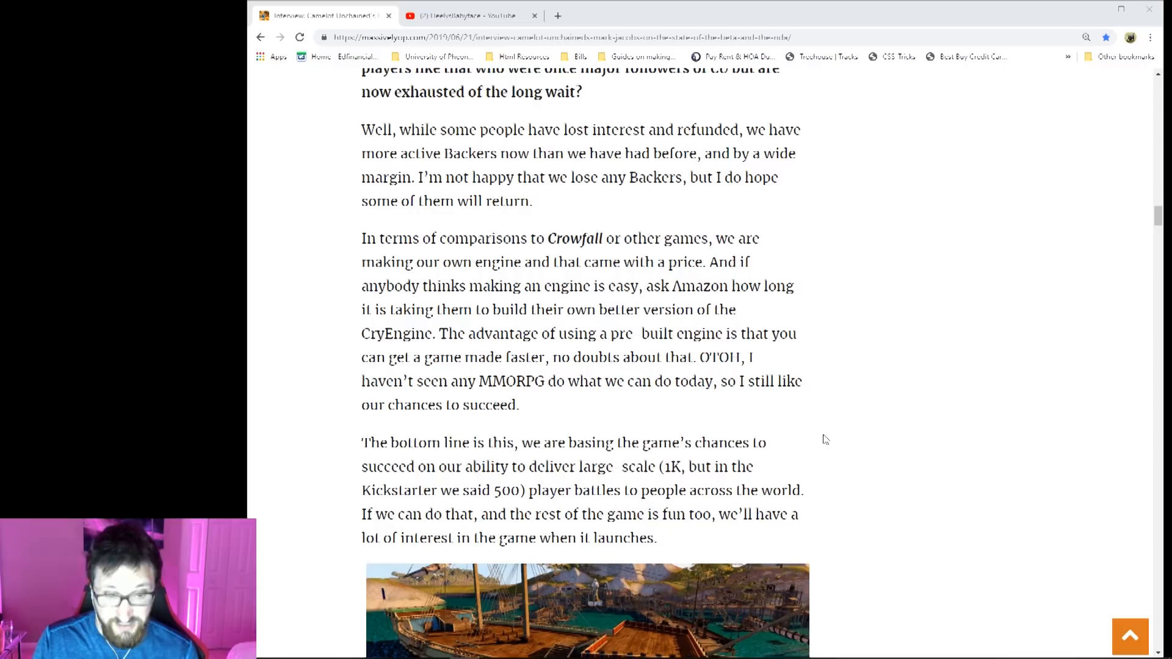
{"action": "mouse_move", "coordinate": [836, 440]}
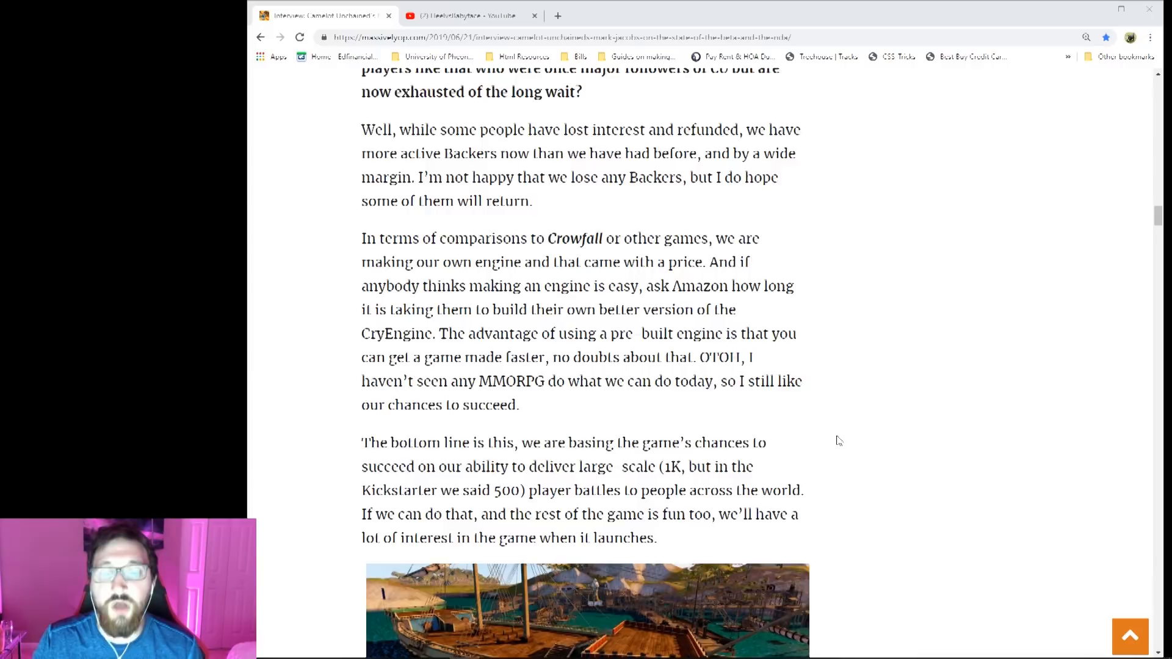